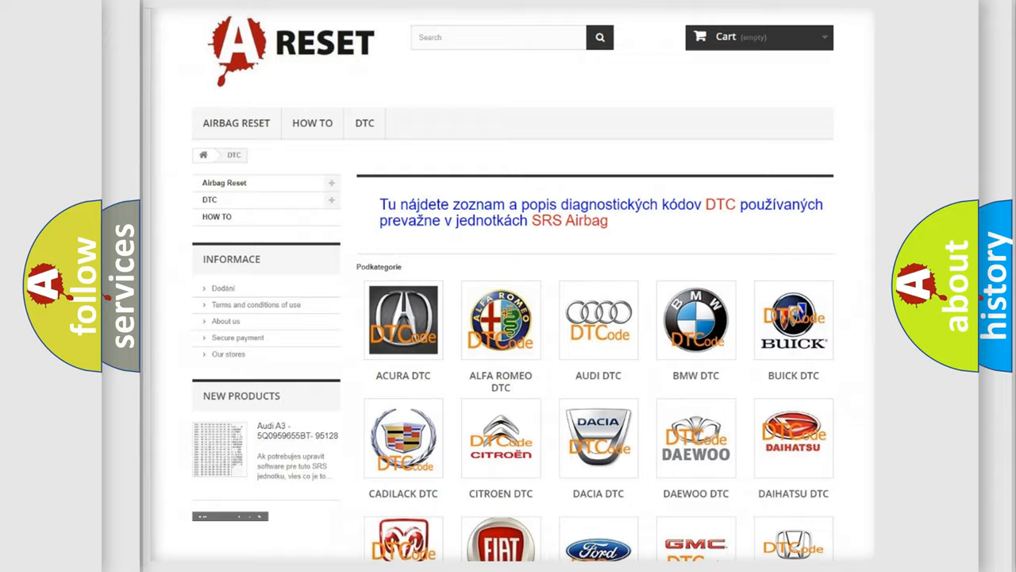
scroll("down", 3)
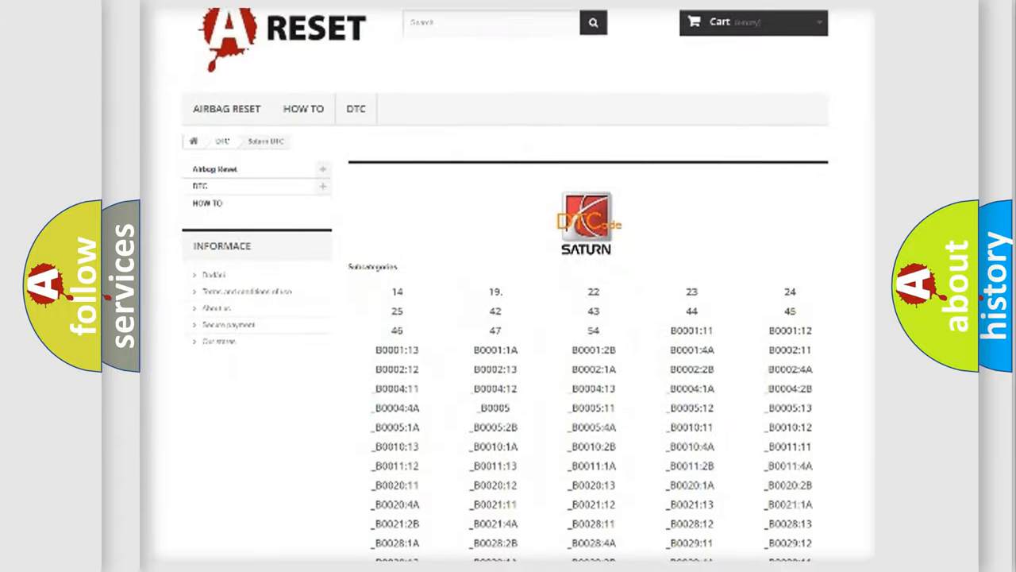
scroll("down", 3)
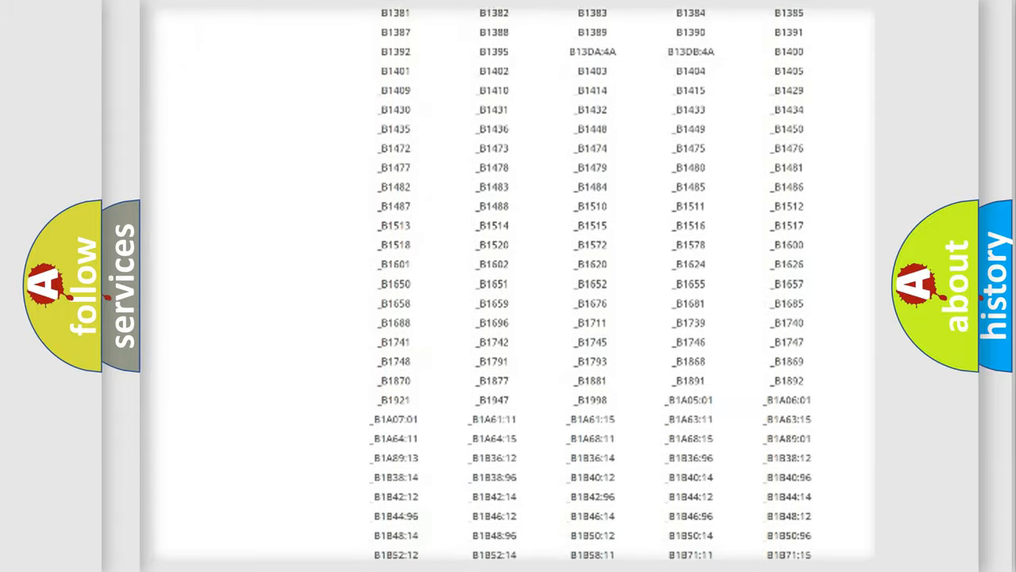